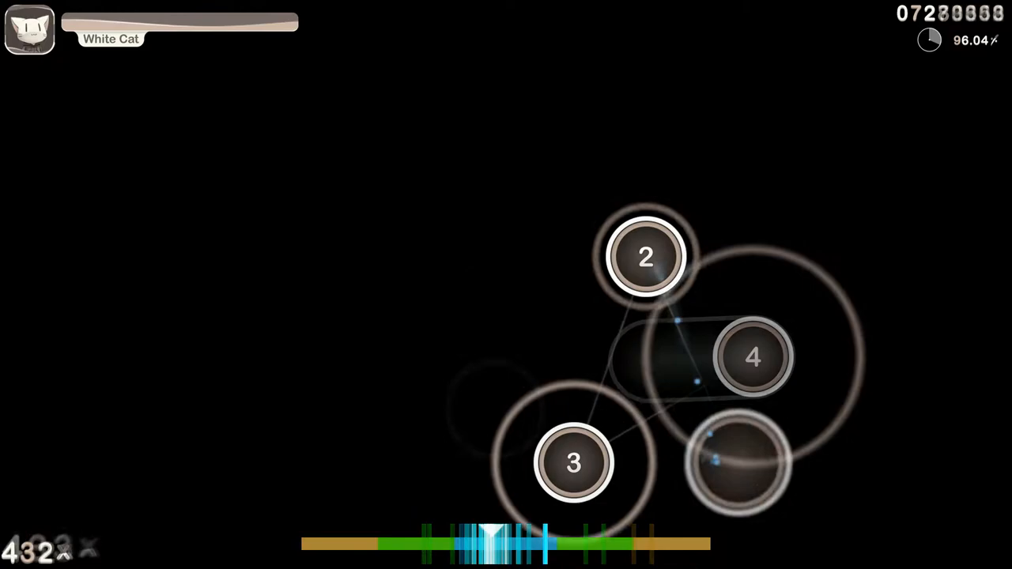
# Hit the numbered circles and sliders in sequence, growing the combo to 1400x at about 96.9% accuracy
pyautogui.click(646, 256)
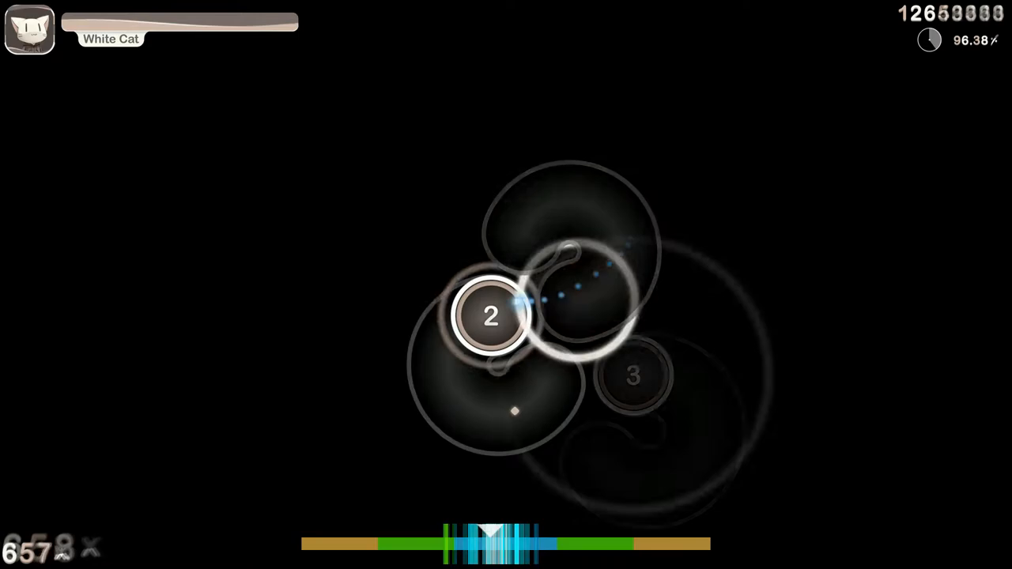
pyautogui.click(489, 316)
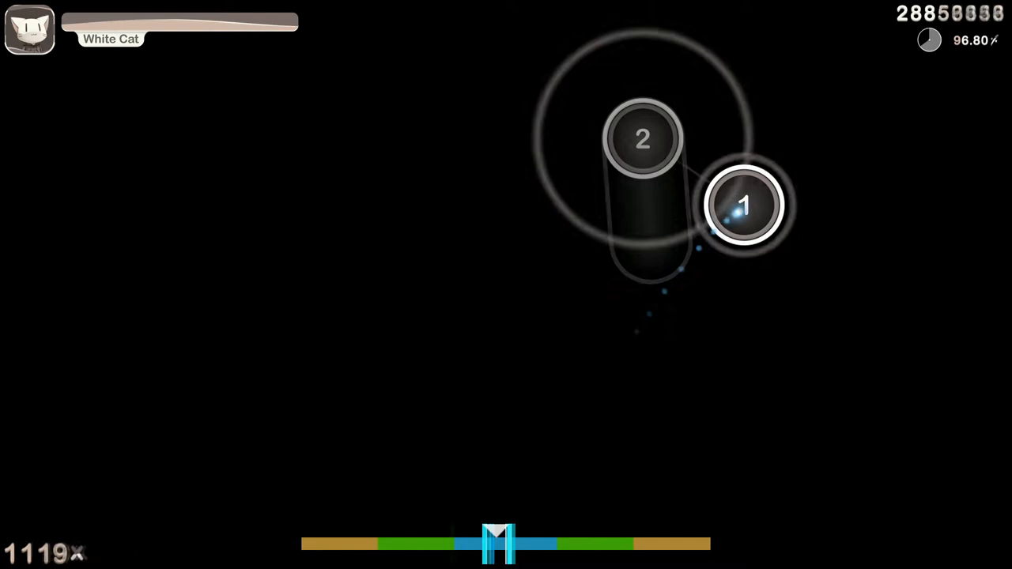
pyautogui.click(742, 206)
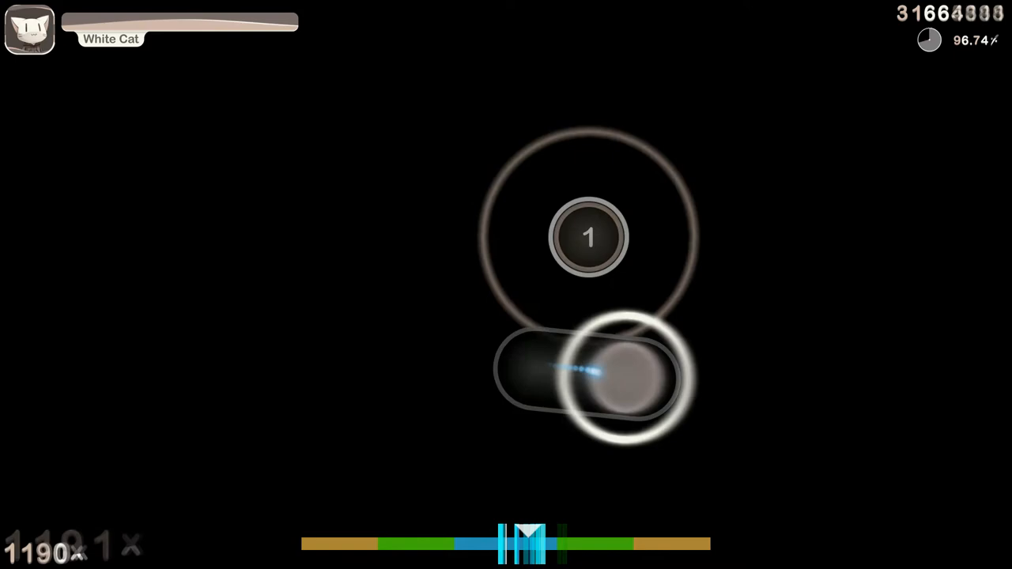
pyautogui.click(588, 379)
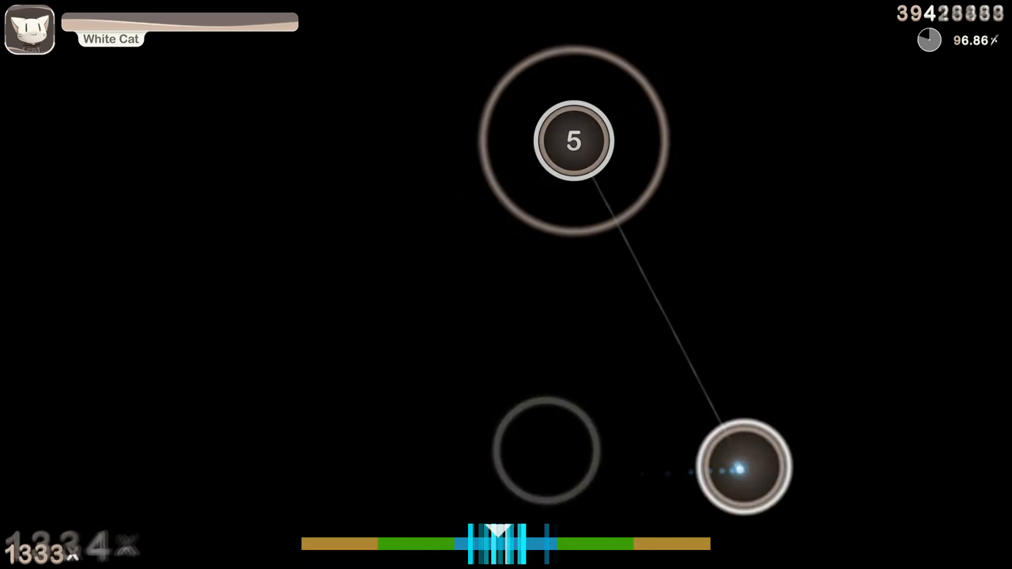
pyautogui.click(744, 466)
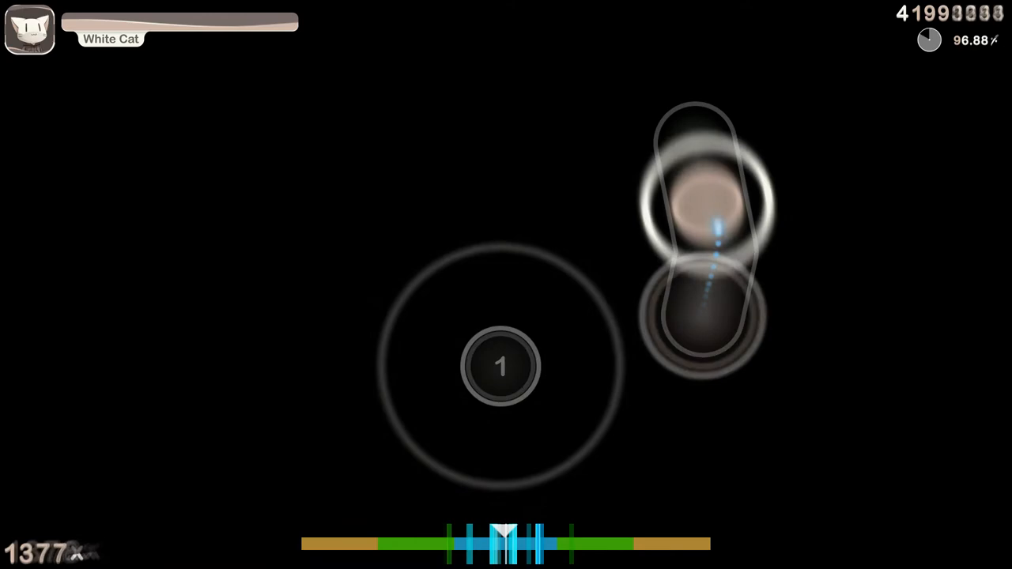
pyautogui.click(500, 367)
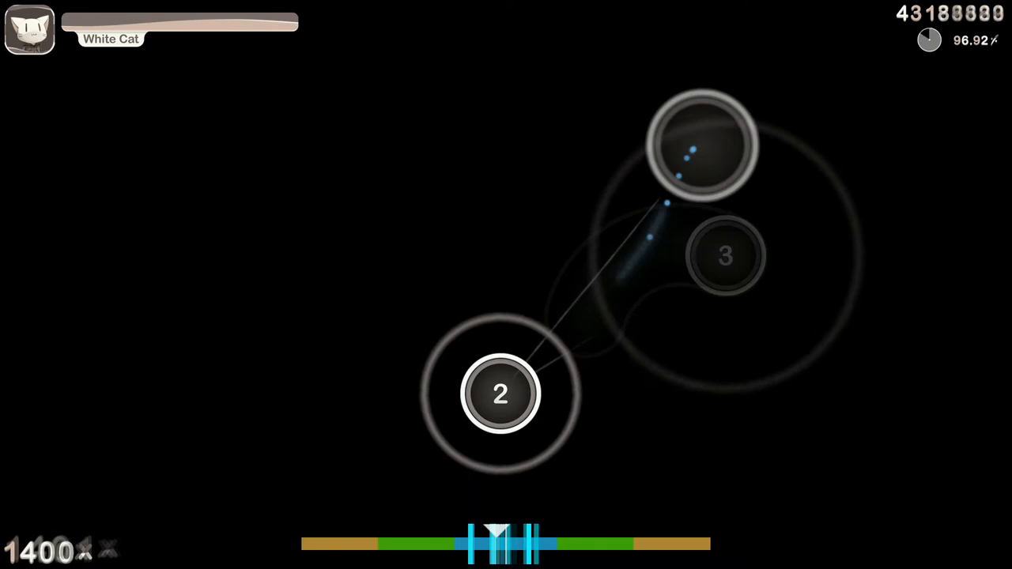